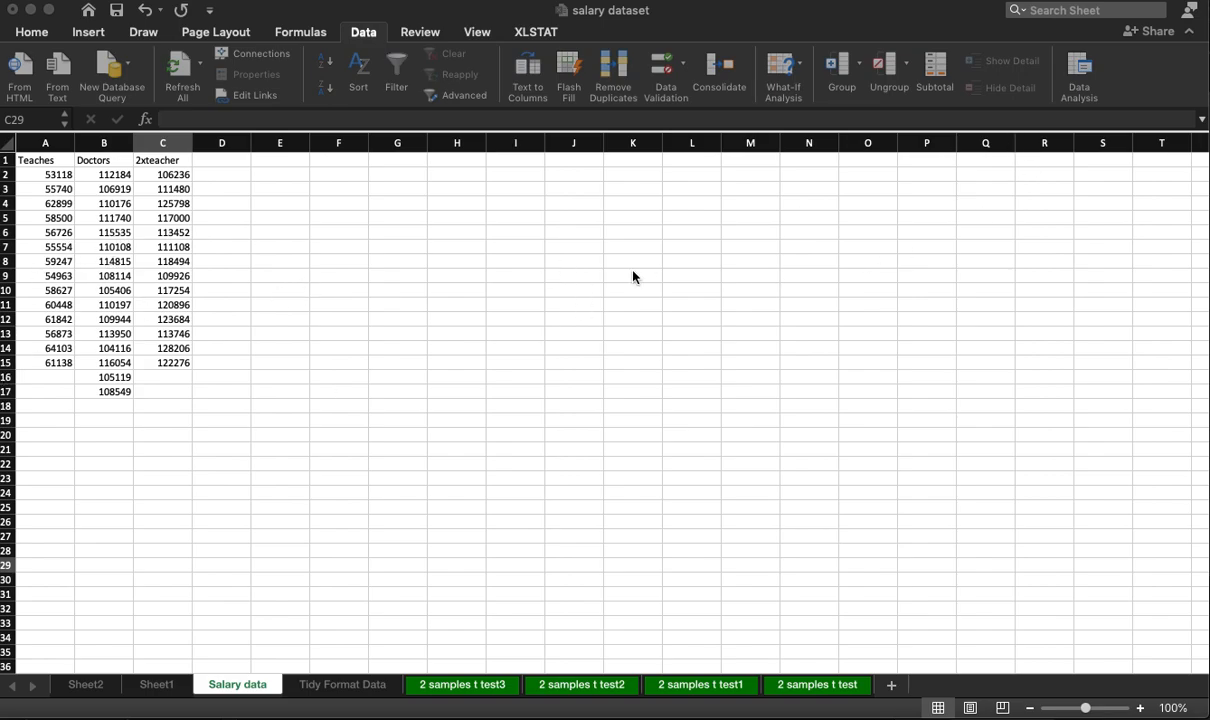
- Review the XLSTAT 2 samples t test1 results, then return to the Salary data sheet
left_click(162, 564)
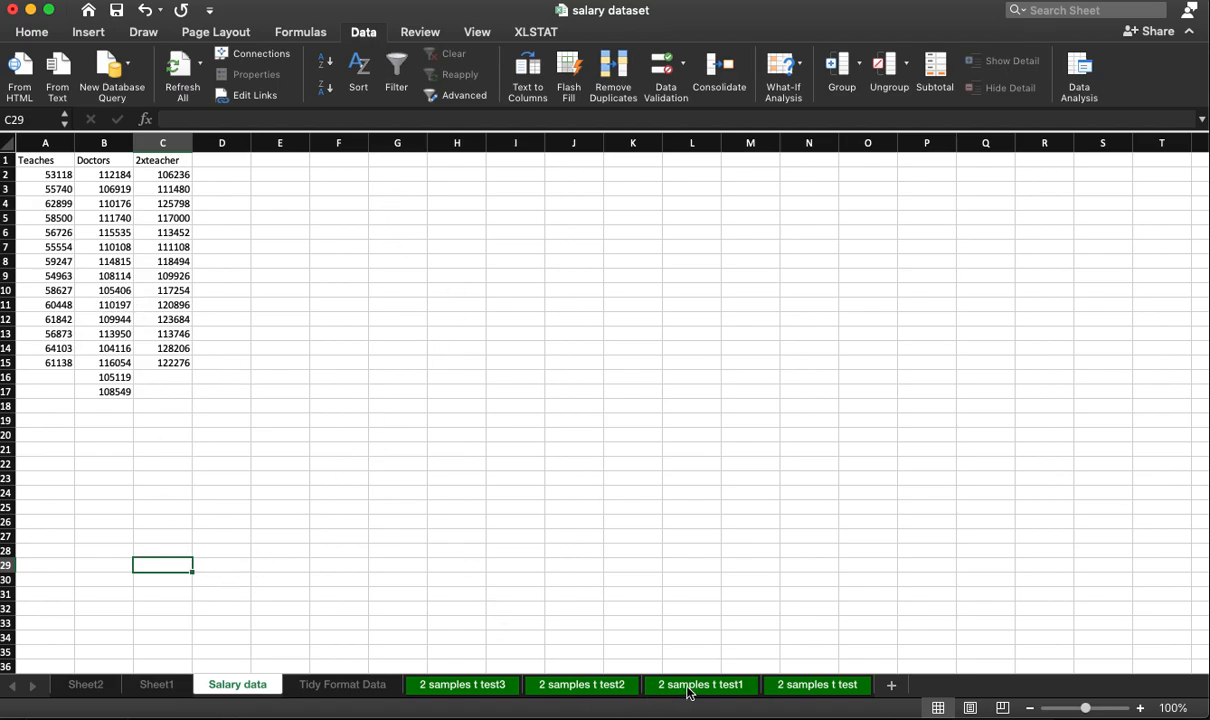
left_click(700, 684)
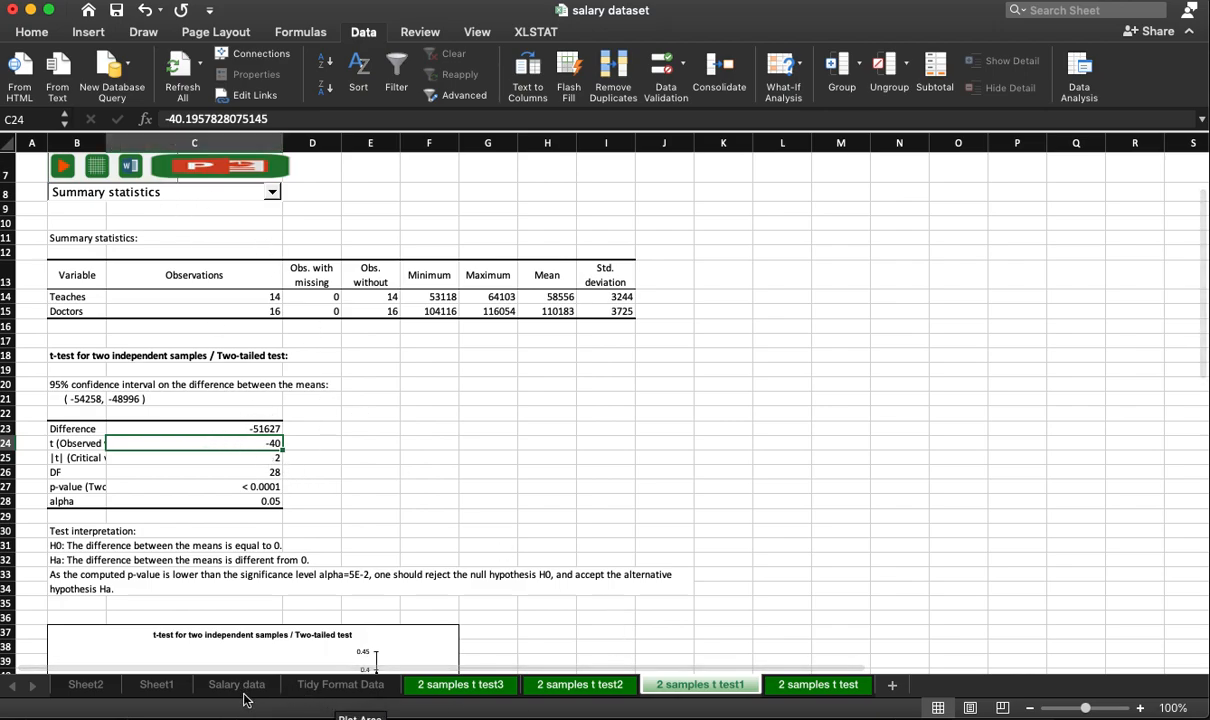
left_click(236, 684)
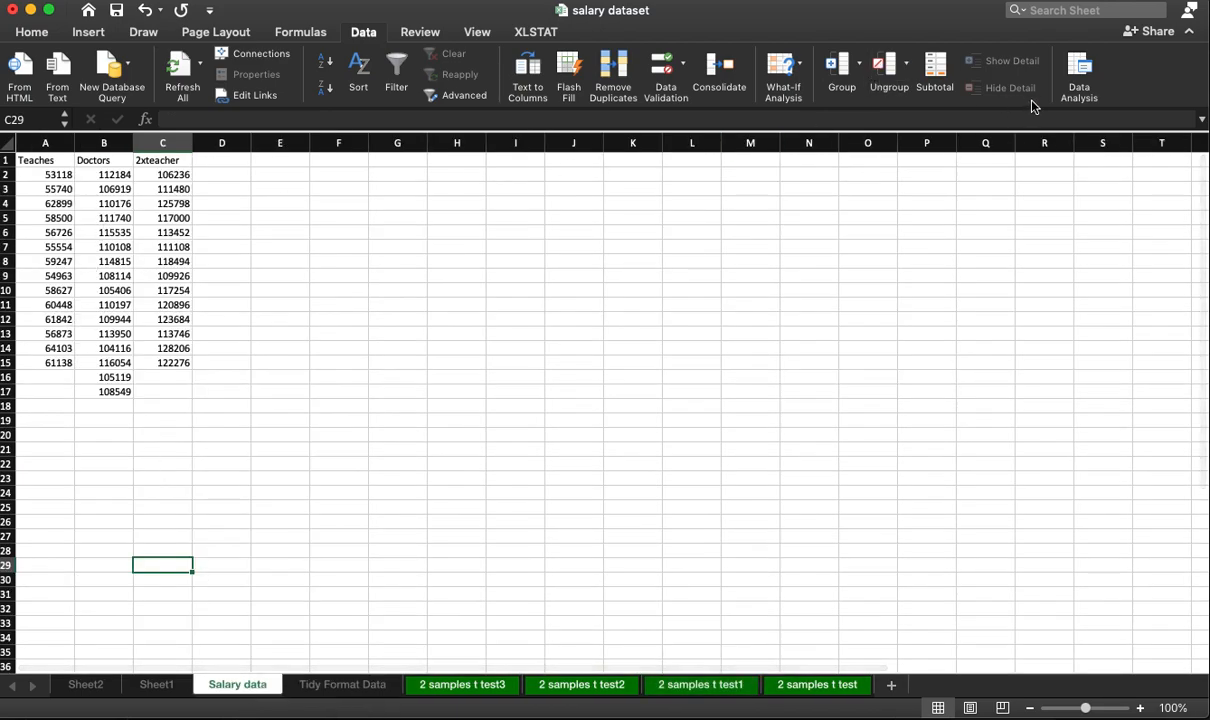
- Run the equal-variance t-test on Teaches A2:A15 vs Doctors B2:B17 to a new worksheet
left_click(1080, 76)
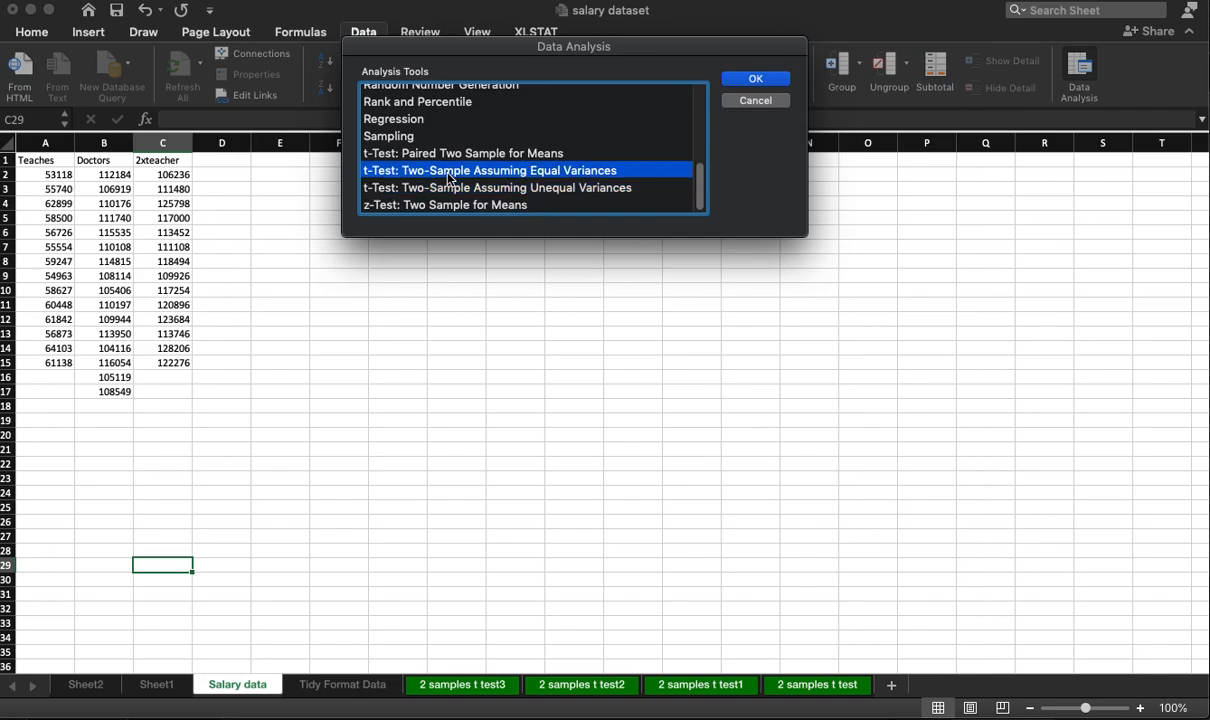
left_click(756, 78)
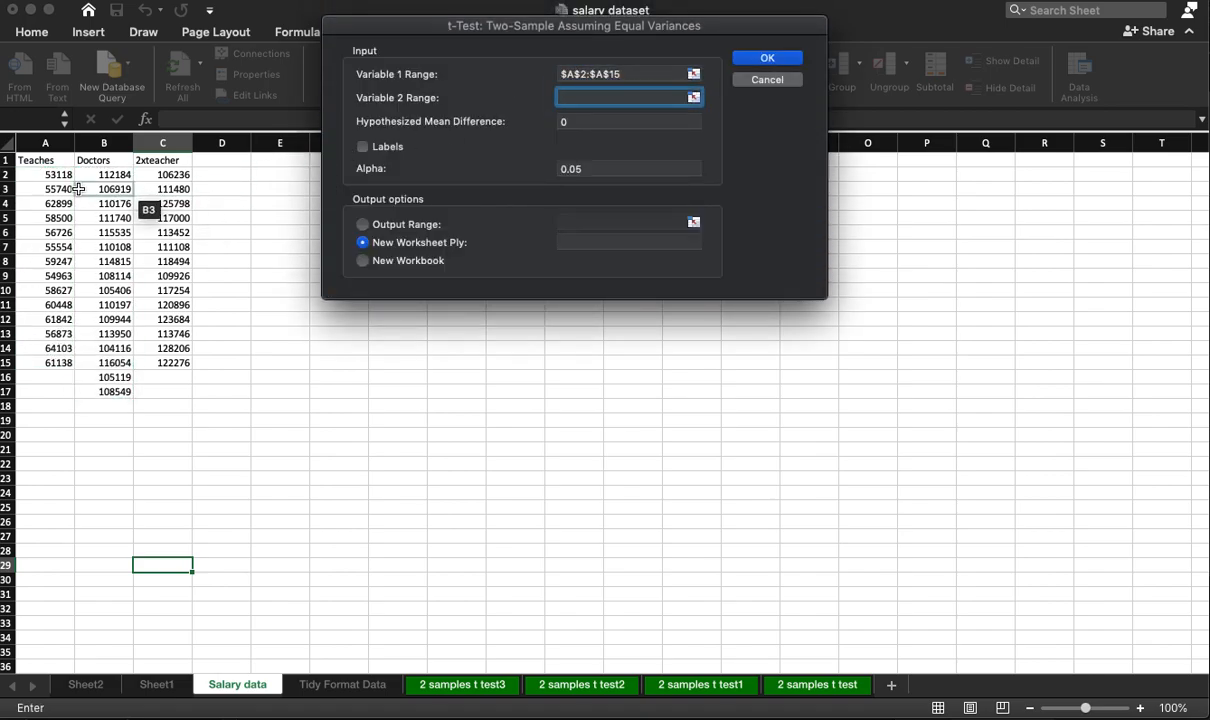
left_click_drag(104, 174, 104, 390)
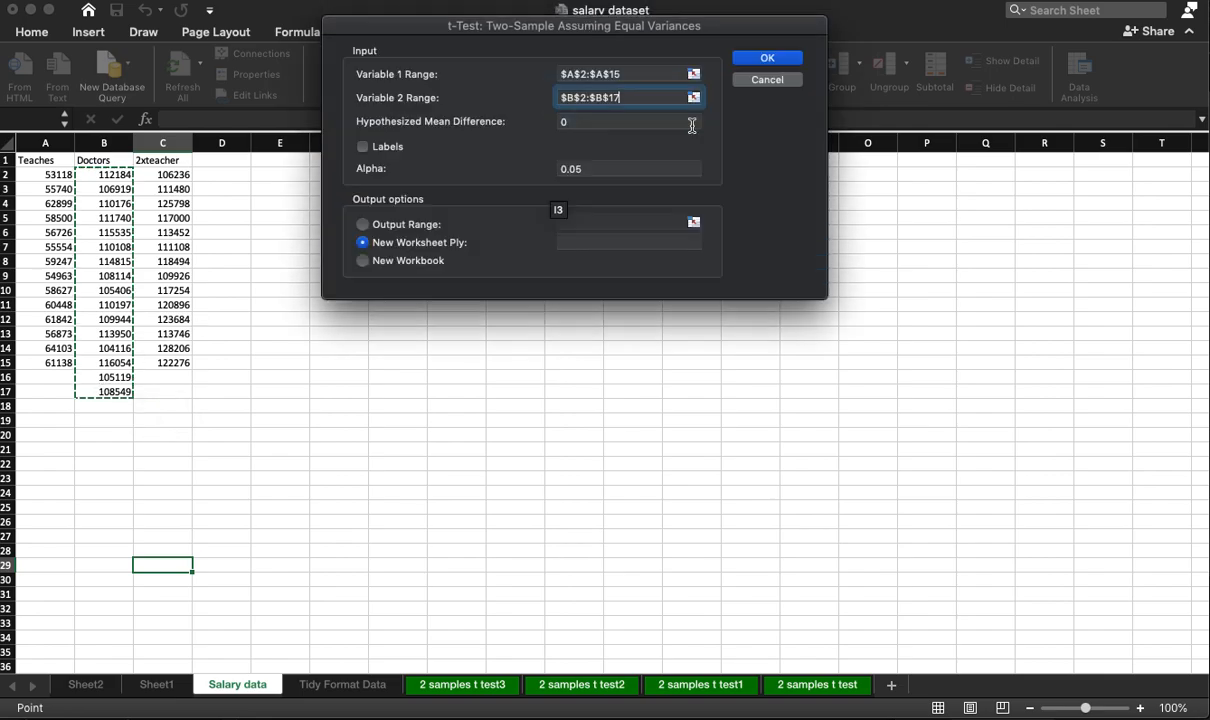
left_click(768, 56)
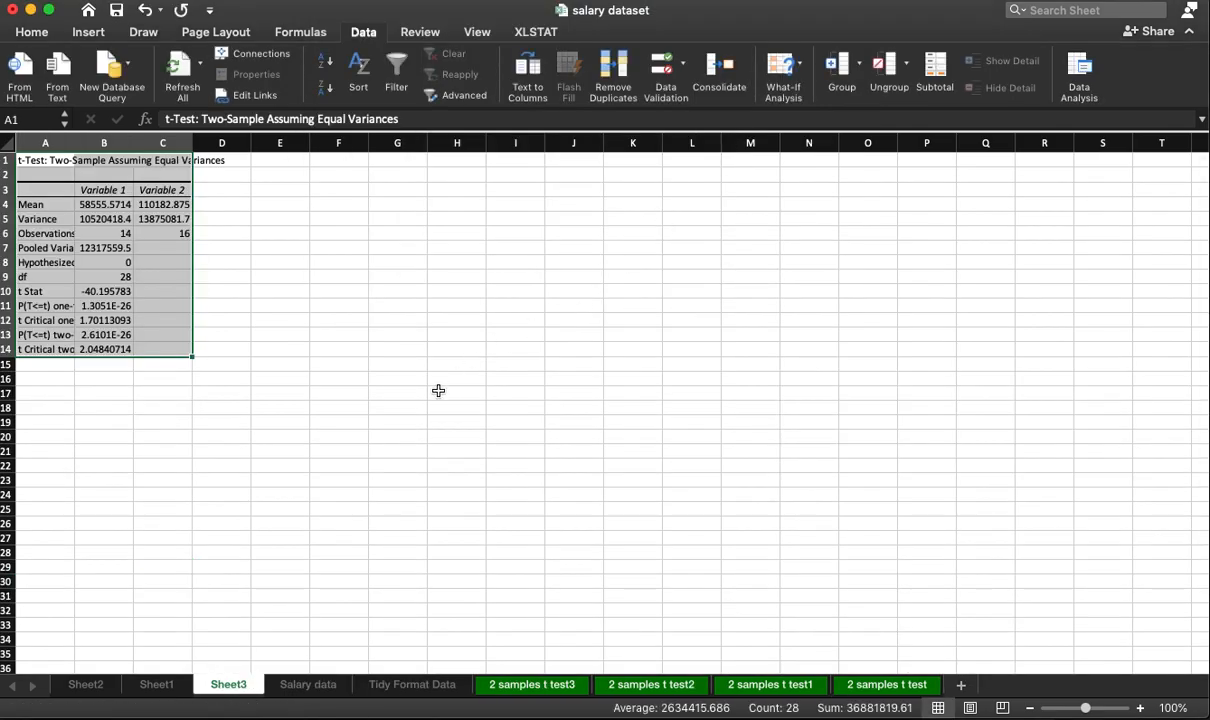
left_click(104, 290)
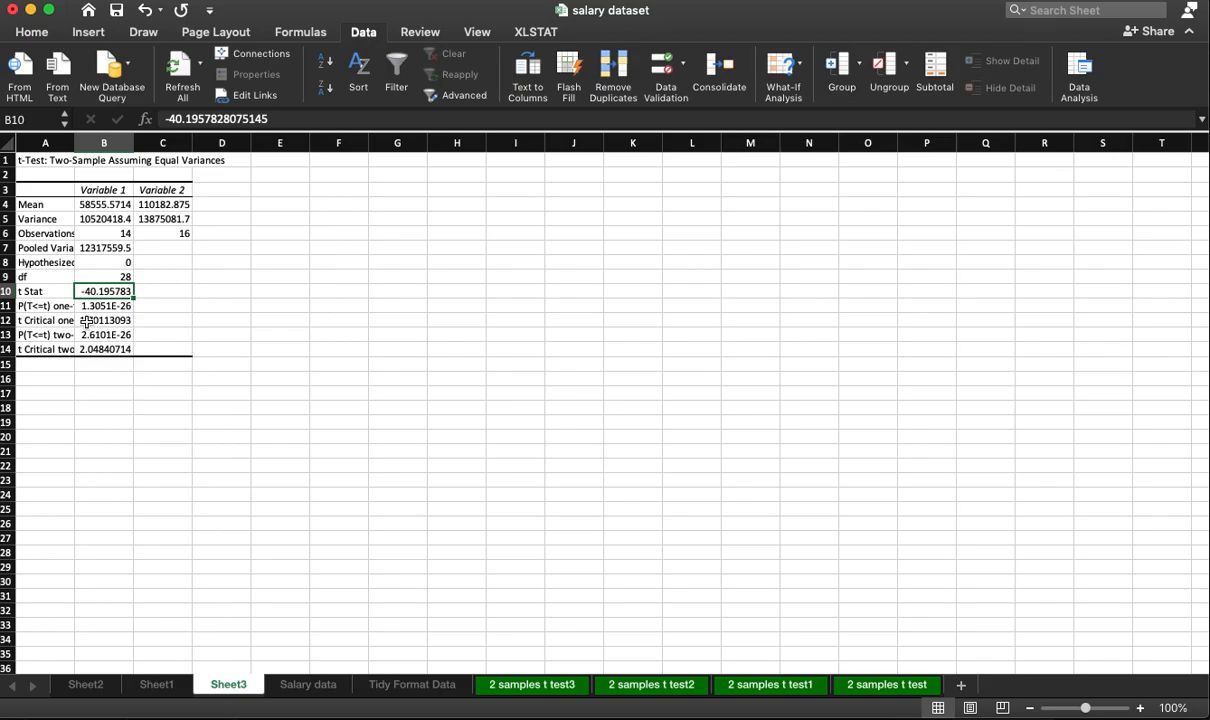
left_click(104, 348)
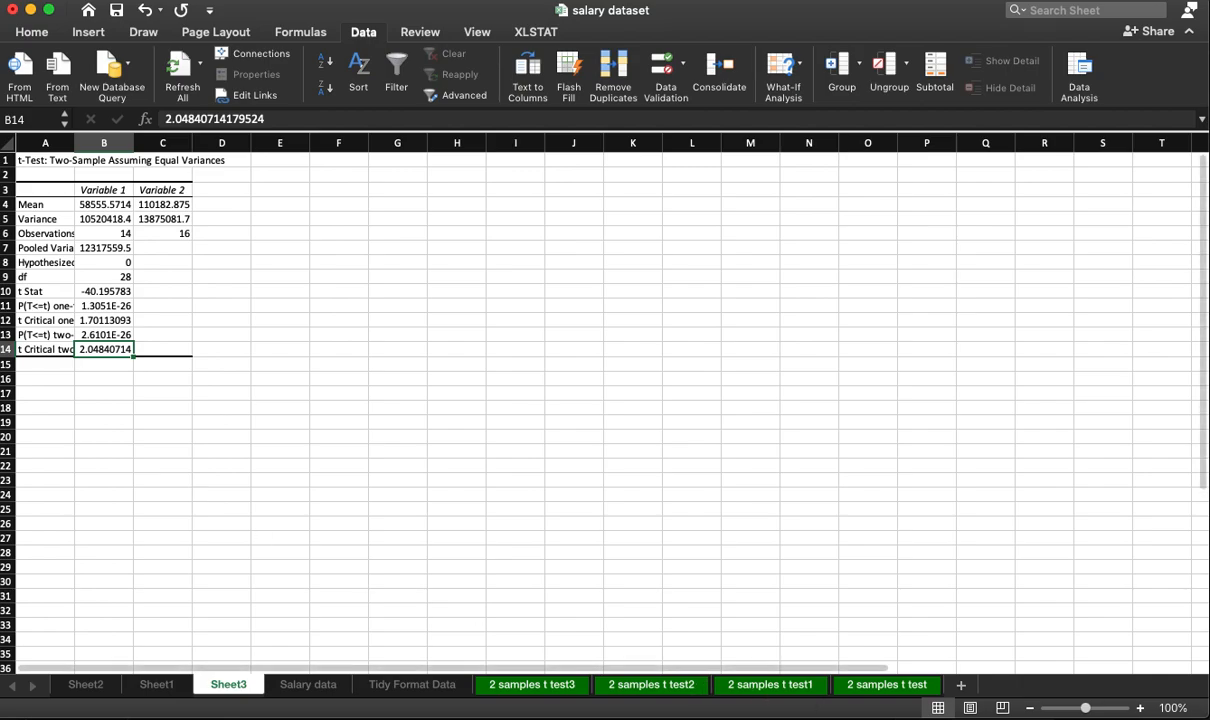
left_click(770, 684)
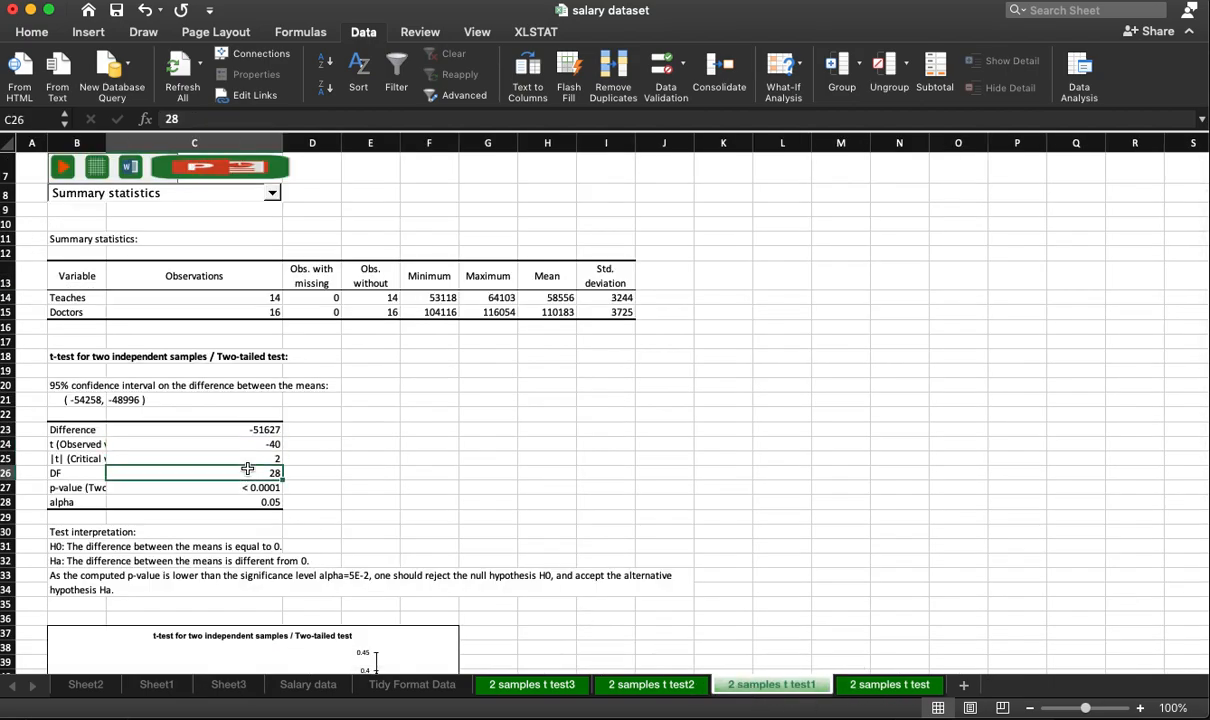
scroll("down", 3)
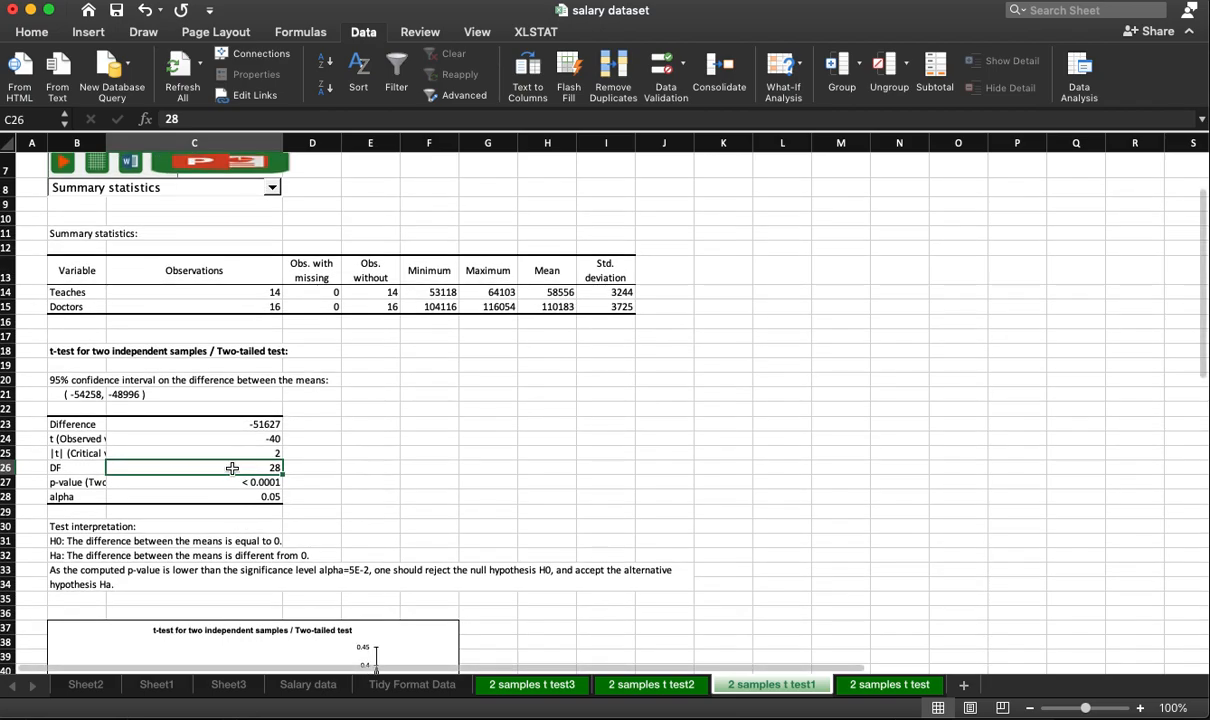
left_click(194, 452)
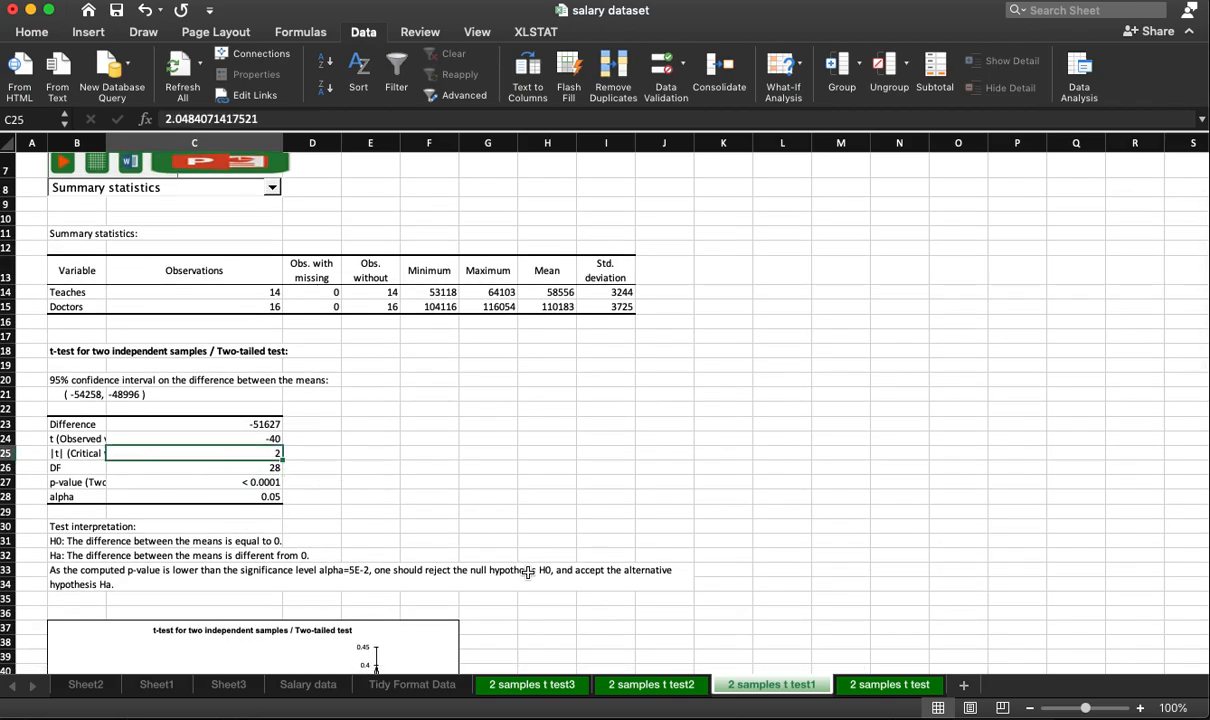
left_click(308, 684)
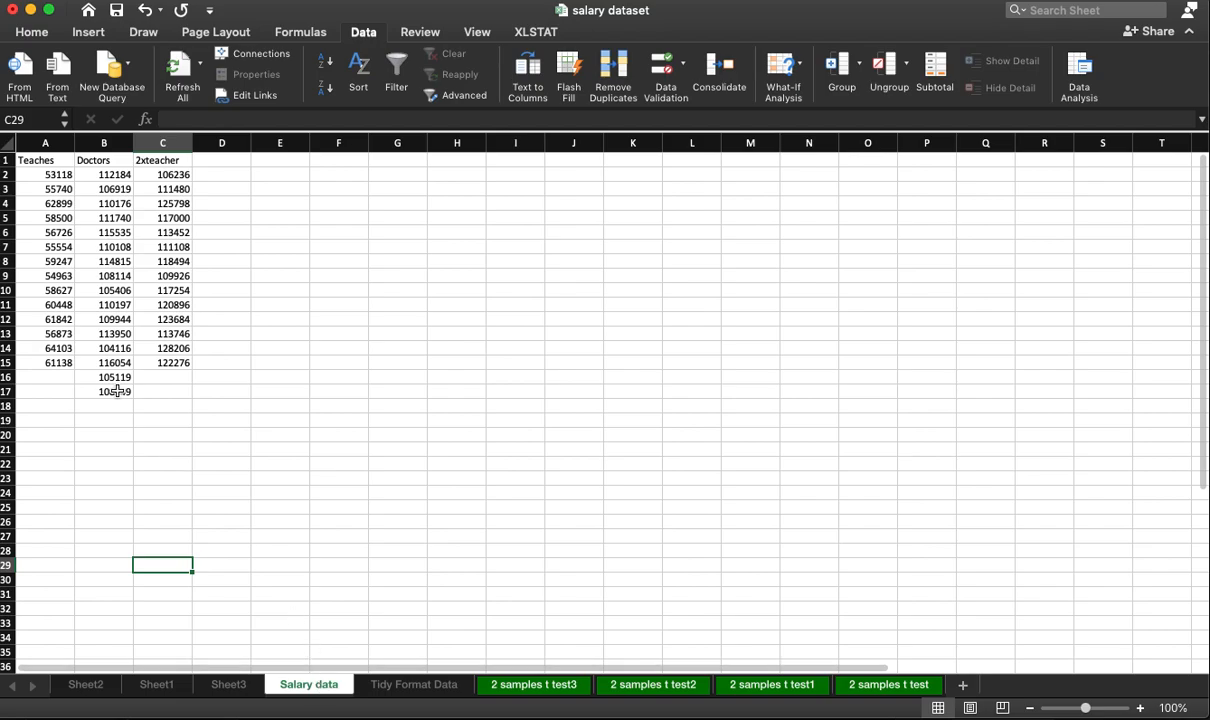
left_click(228, 684)
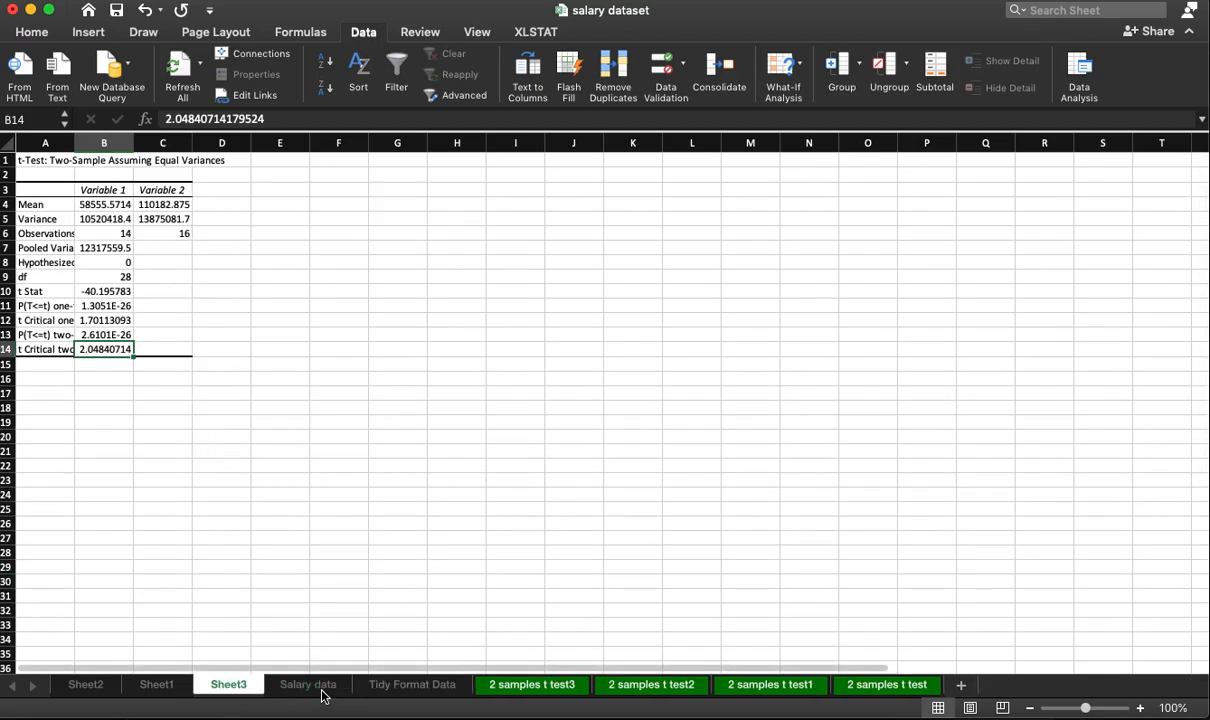
- Check the 2xteacher formula on Salary data and start an equal-variance two-sample t-test
left_click(308, 684)
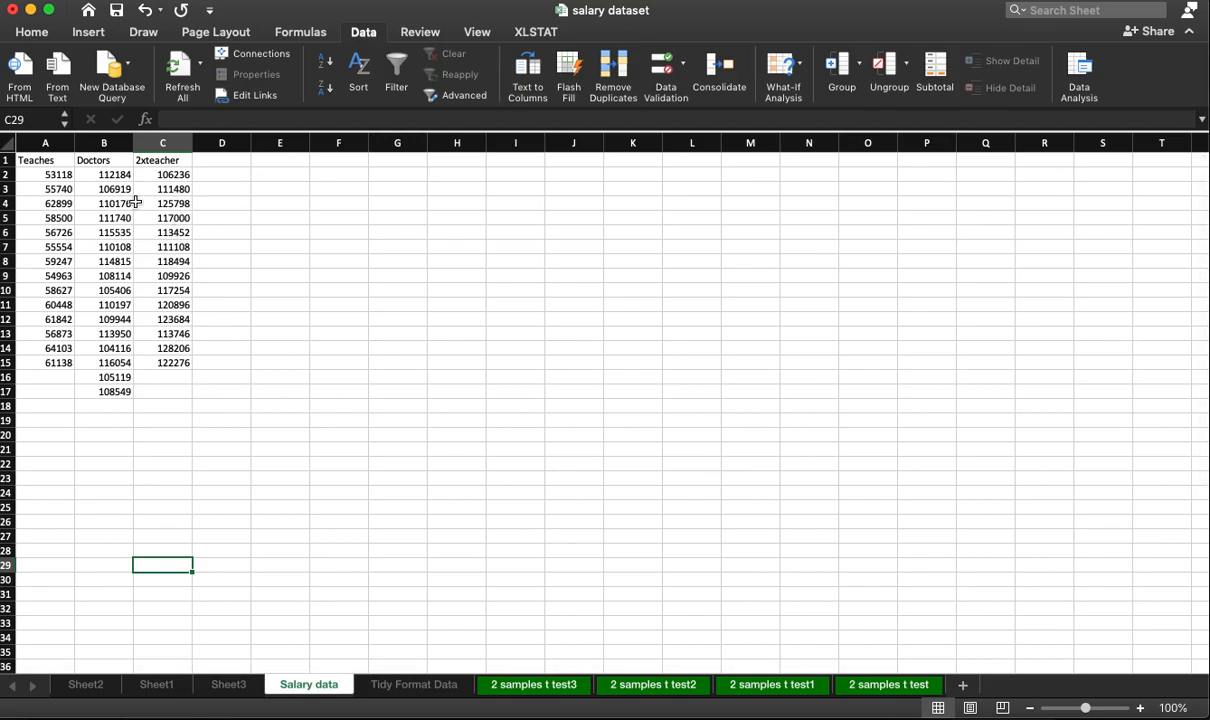
left_click(162, 204)
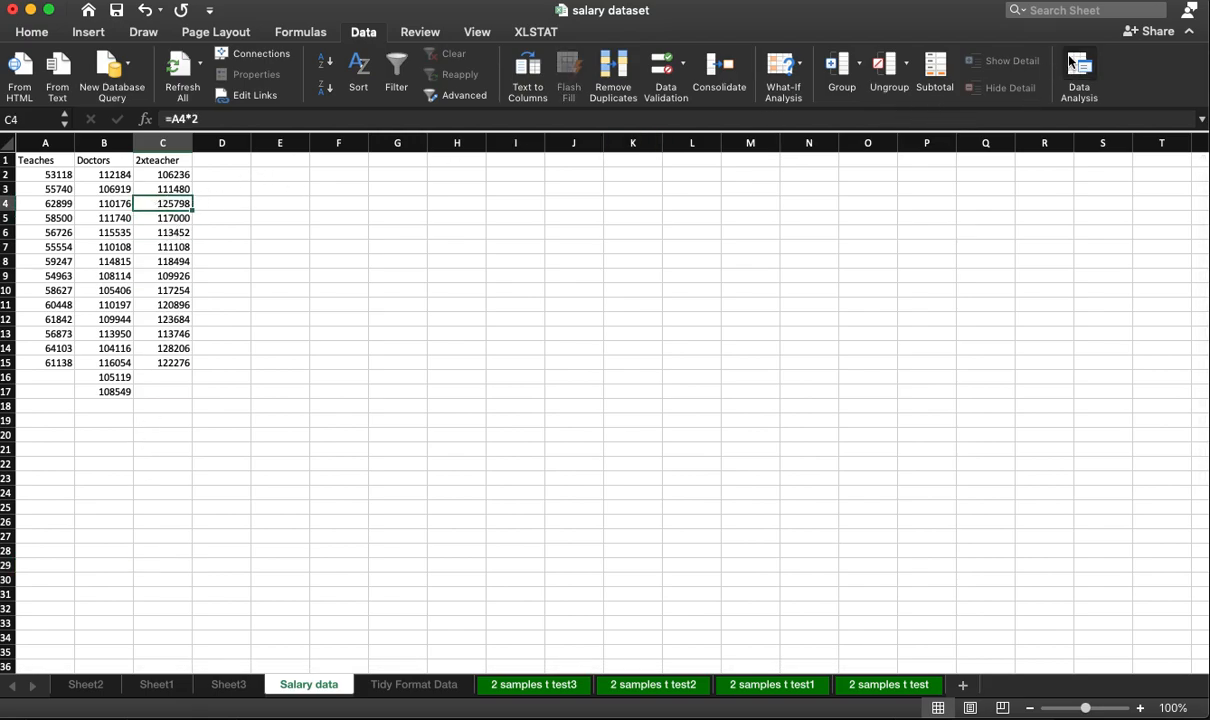
left_click(1078, 76)
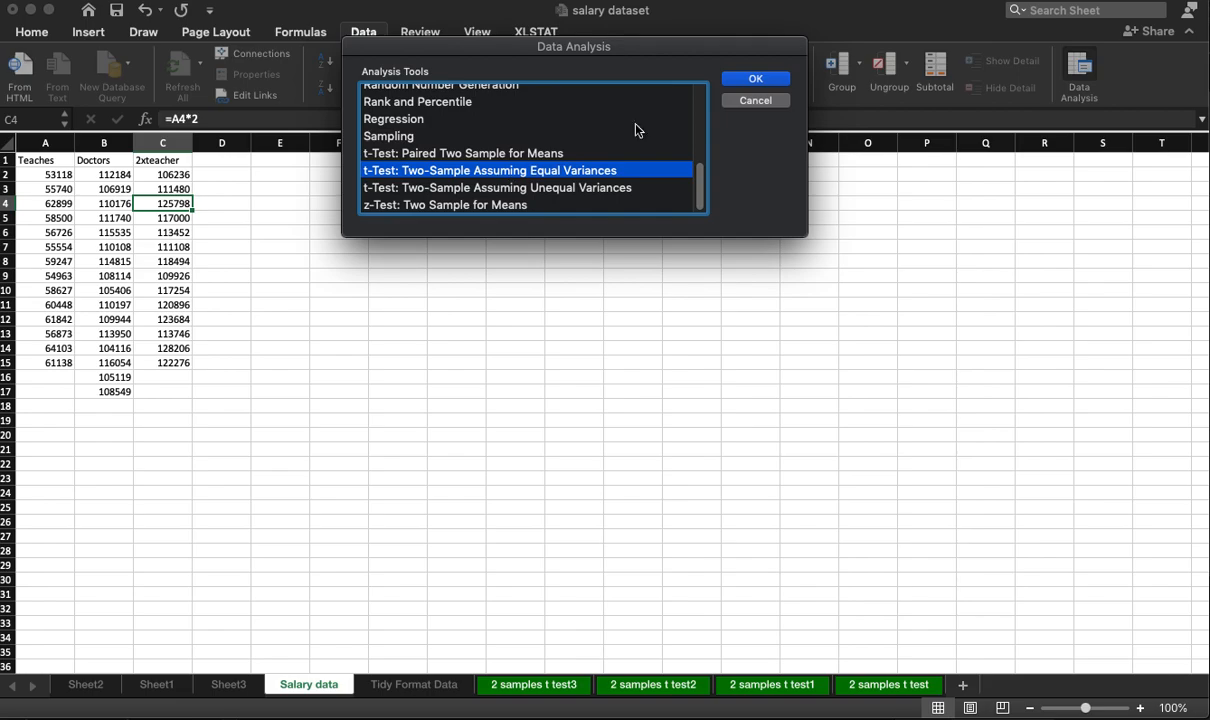
left_click(756, 78)
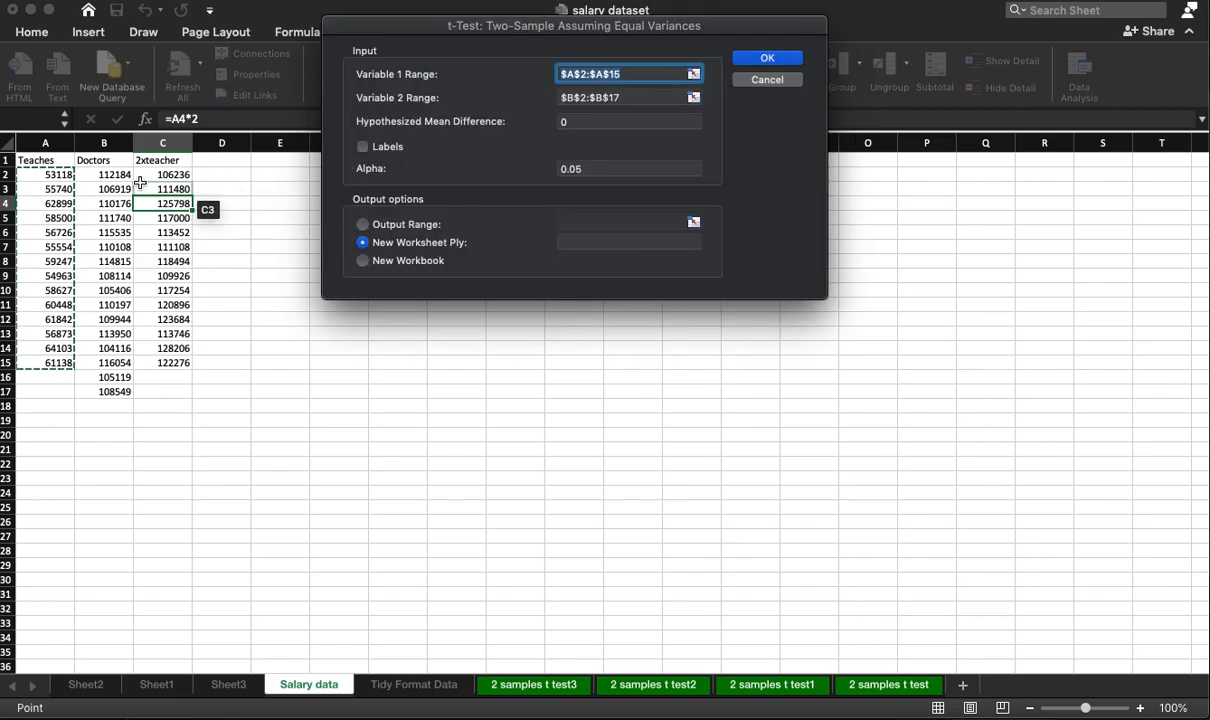
- Run it with Doctors B2:B17 vs 2xteacher C2:C15, output to a new worksheet
left_click_drag(104, 174, 104, 390)
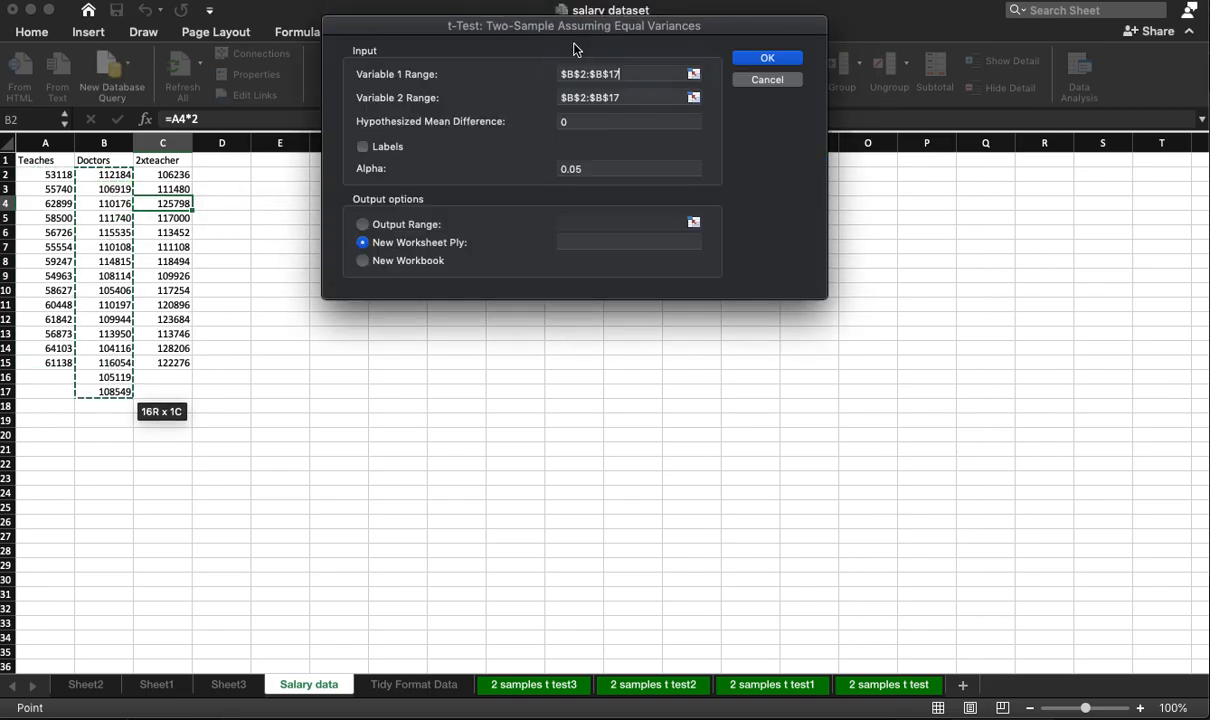
left_click(628, 96)
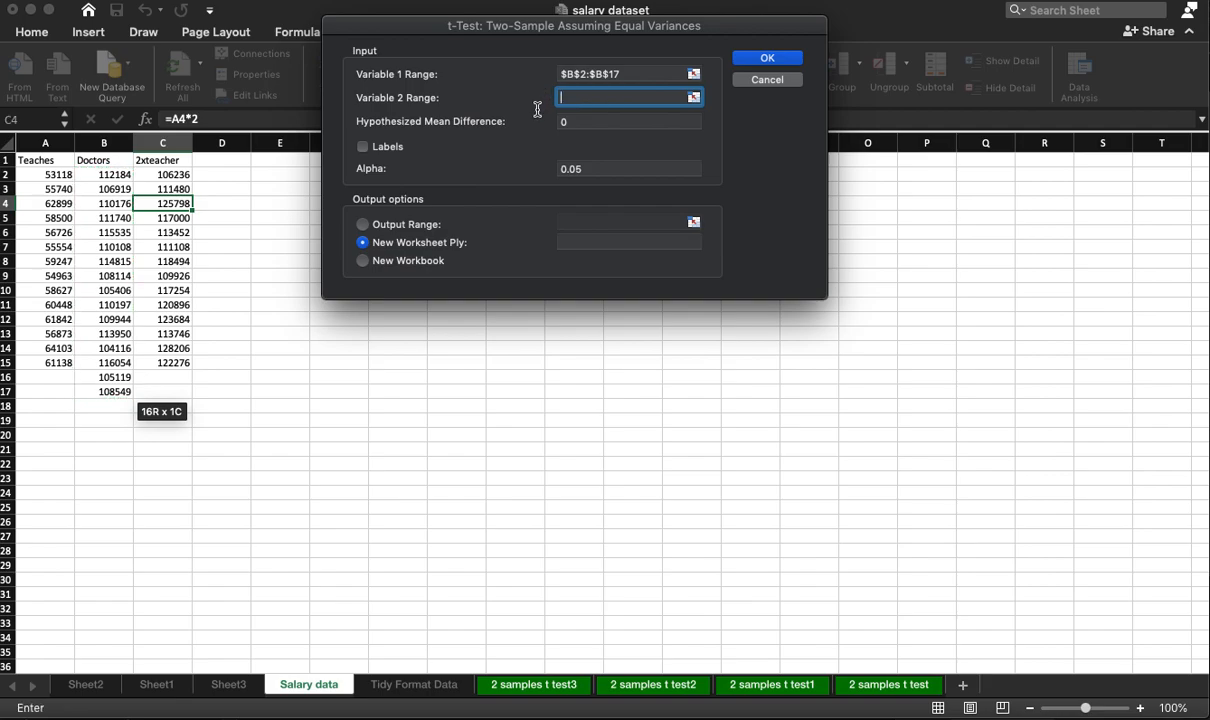
left_click_drag(164, 174, 164, 364)
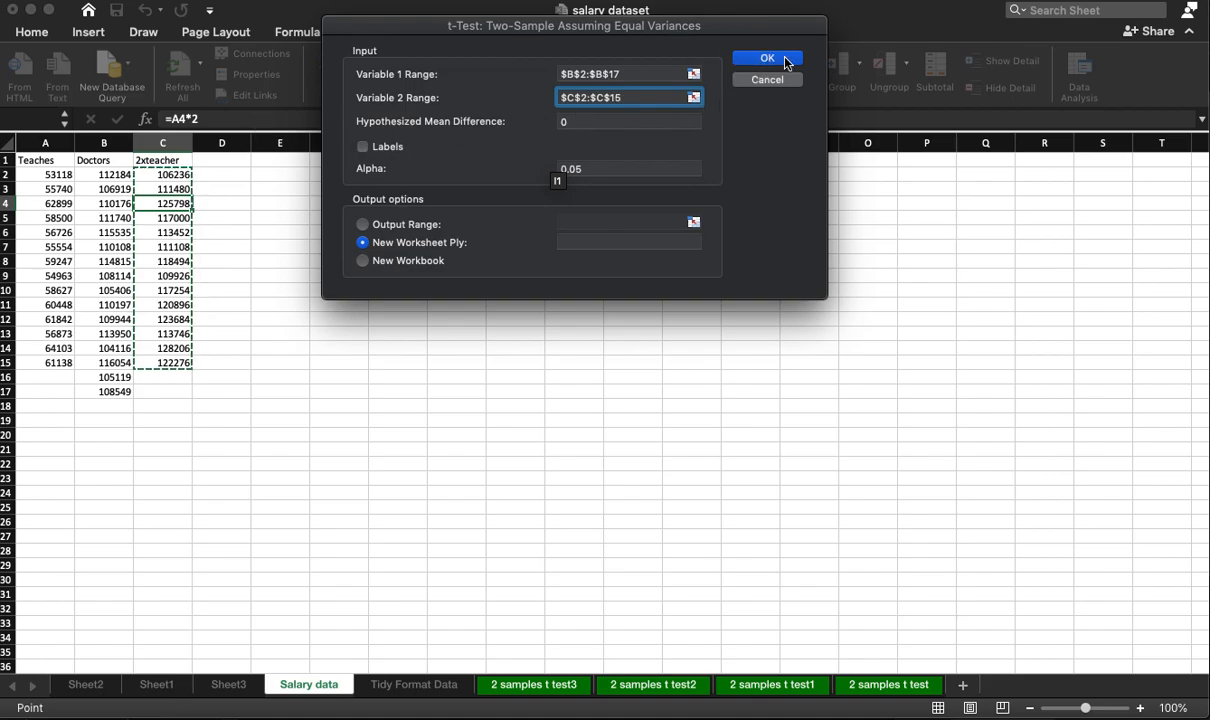
left_click(768, 56)
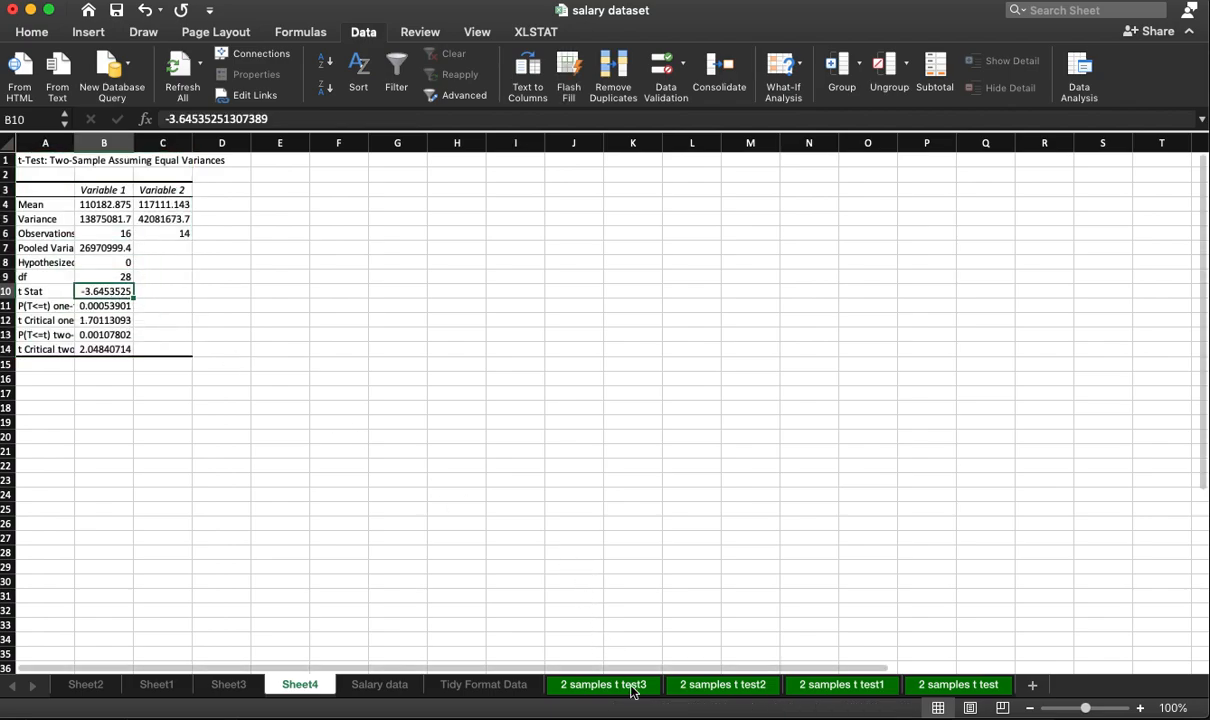
left_click(604, 684)
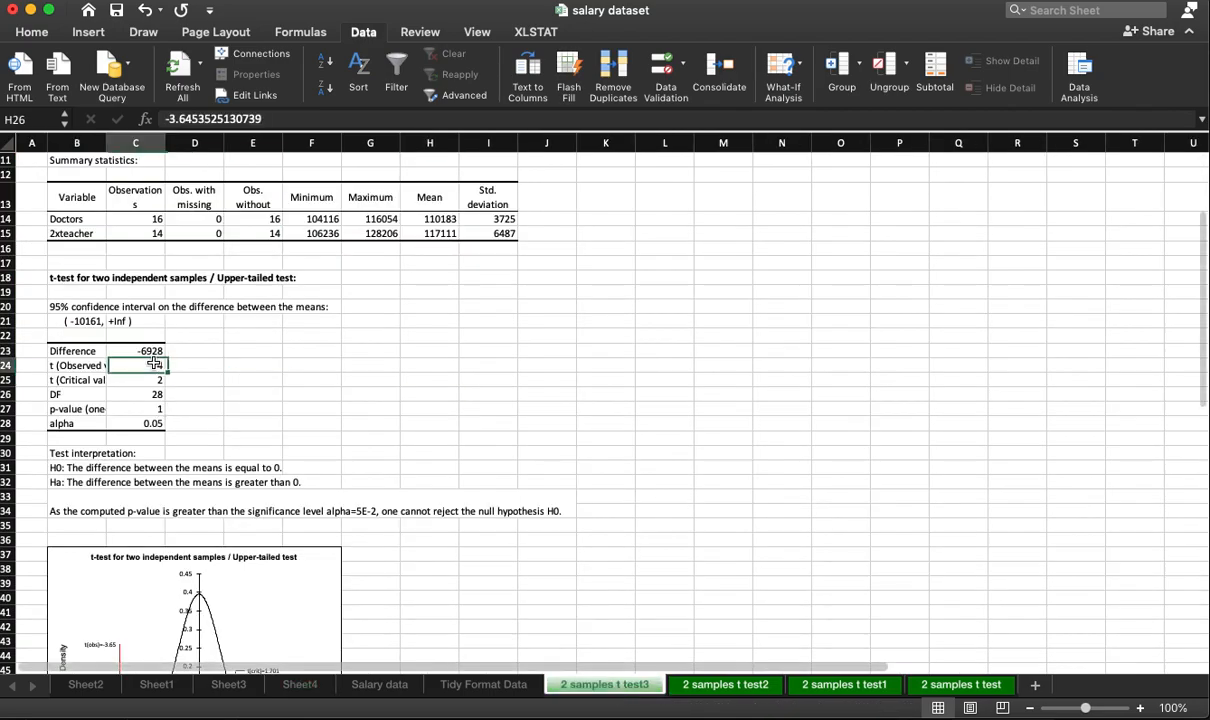
left_click(136, 364)
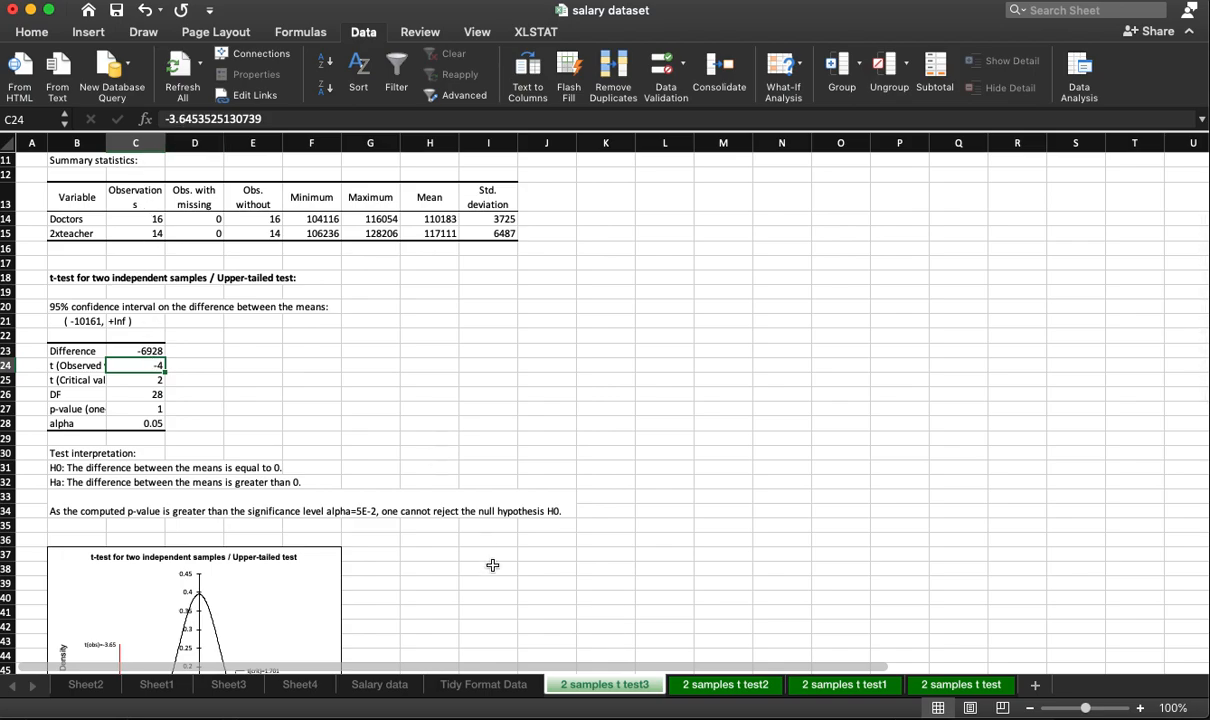
left_click(300, 684)
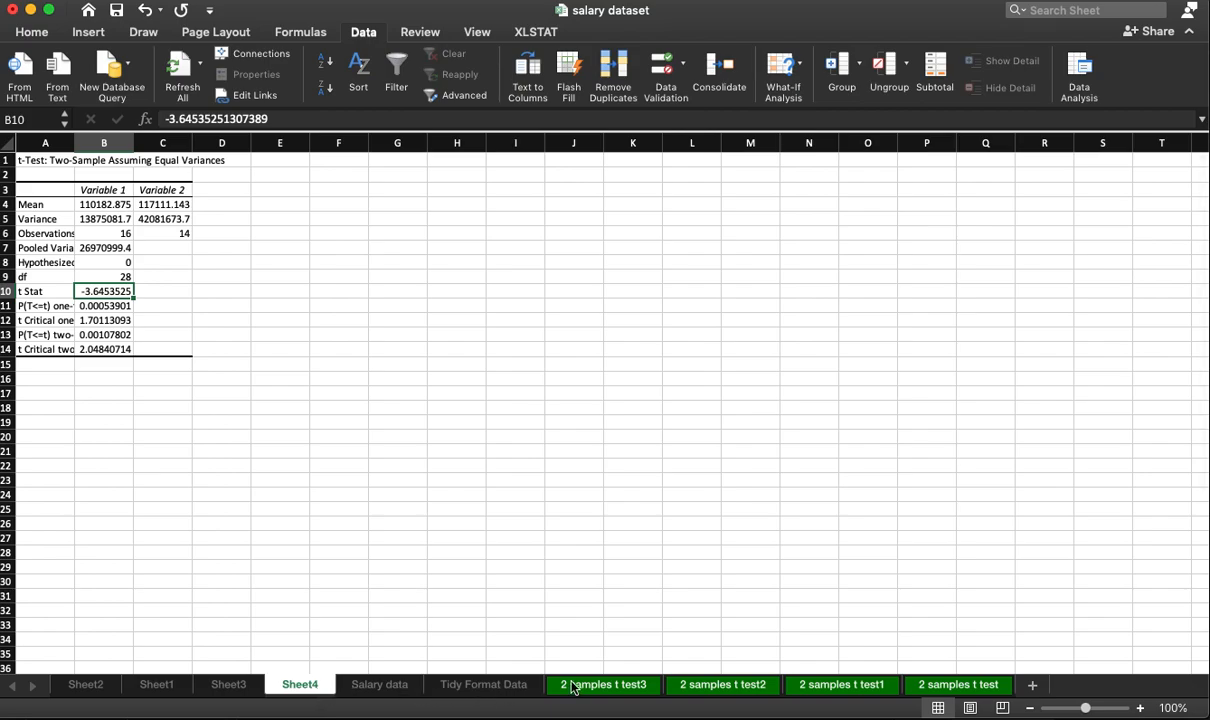
left_click(604, 684)
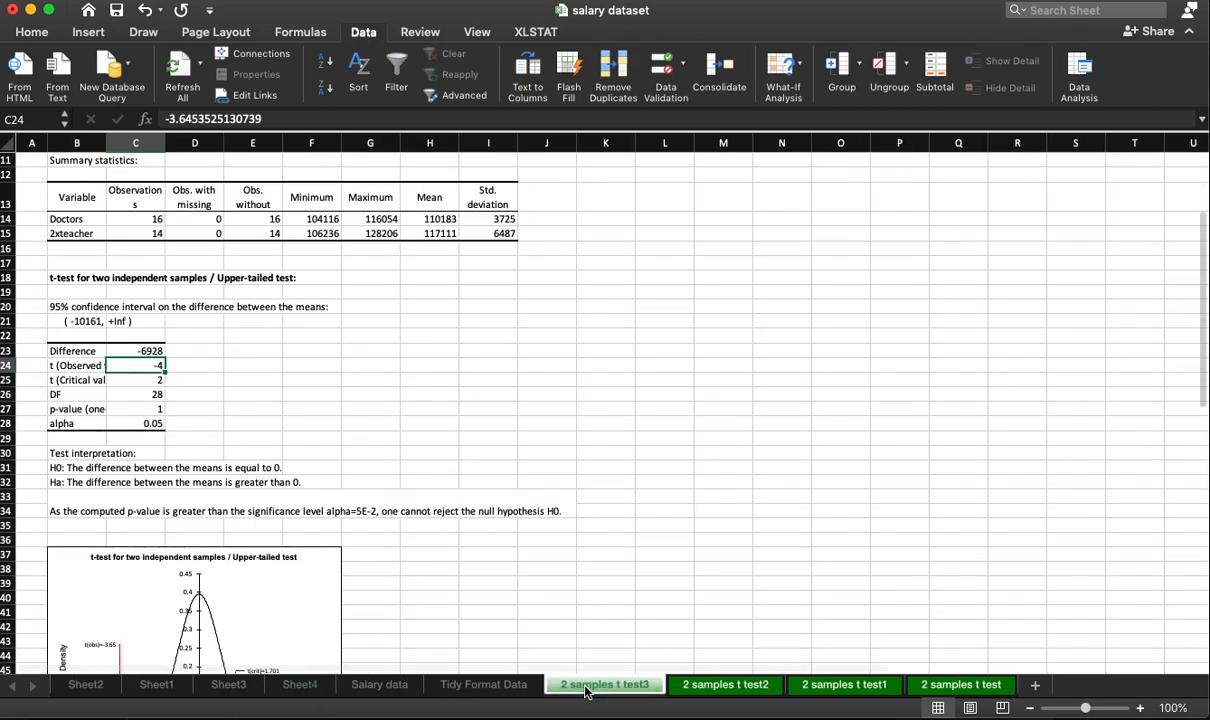
mouse_move(300, 690)
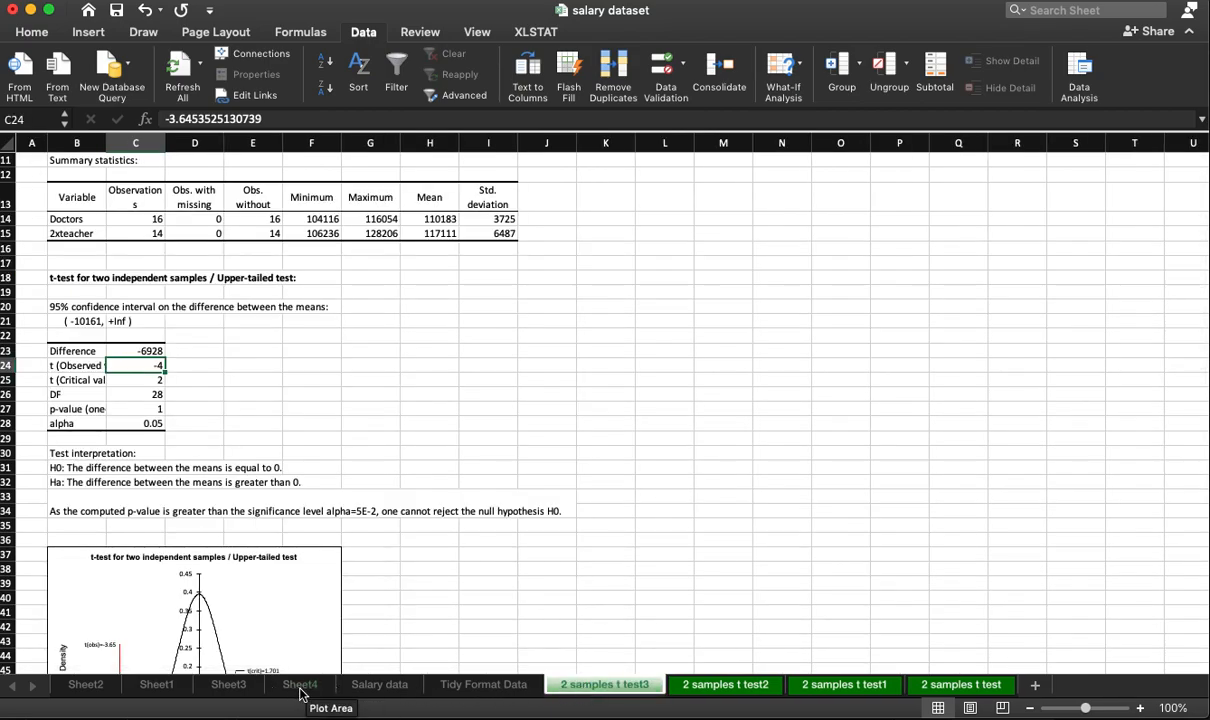
left_click(300, 684)
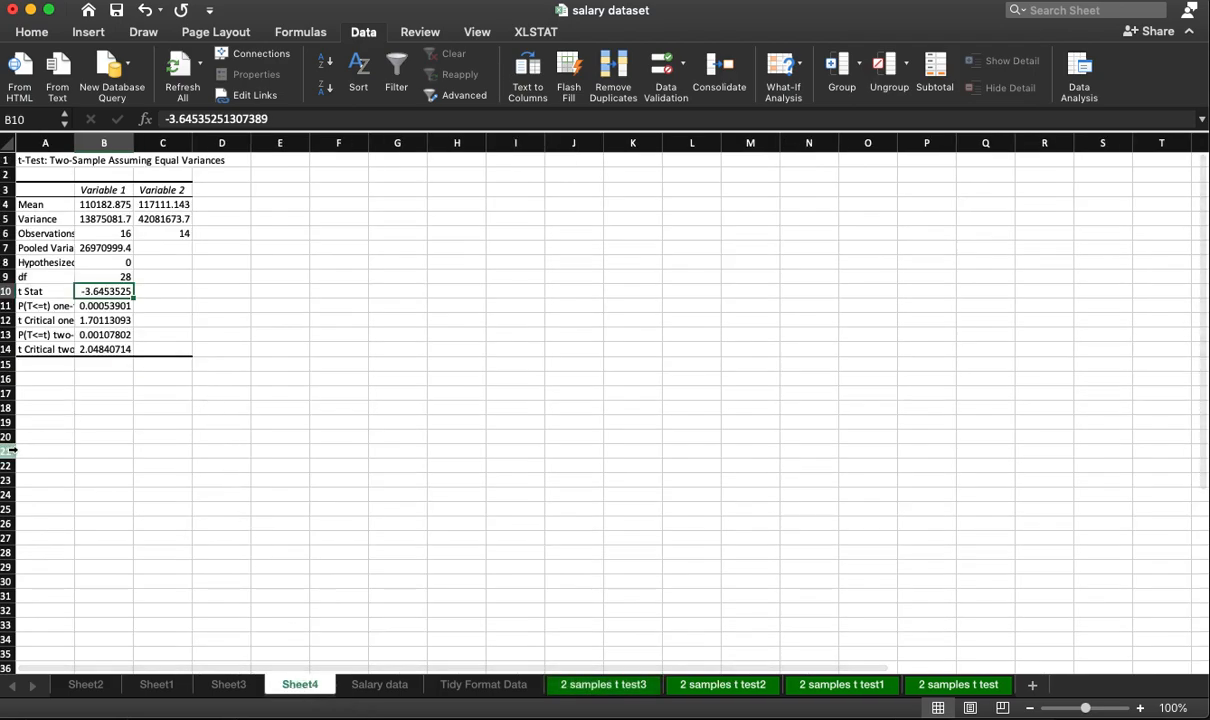
mouse_move(604, 500)
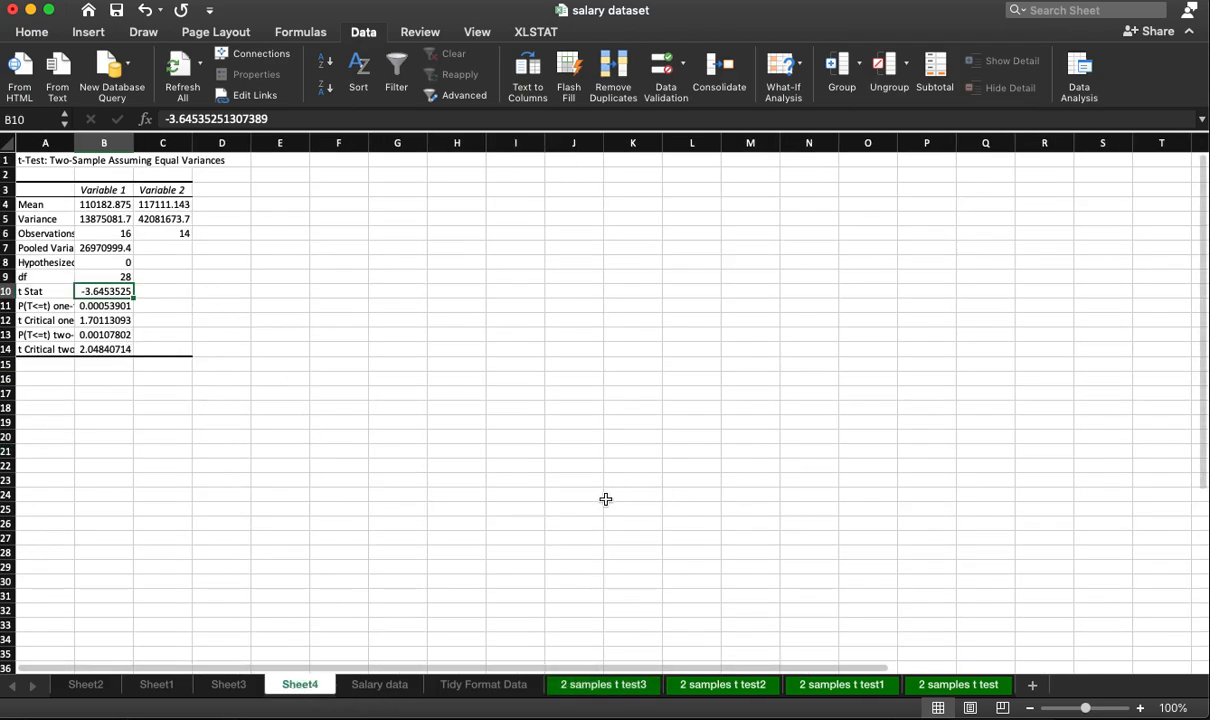